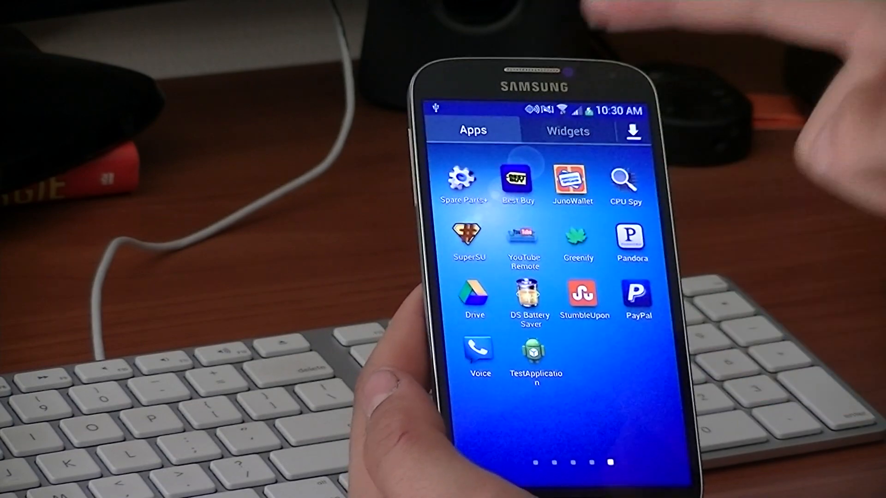
Launch SuperSU from the app drawer, showing Root Checker Basic in its granted Apps list.
click(470, 236)
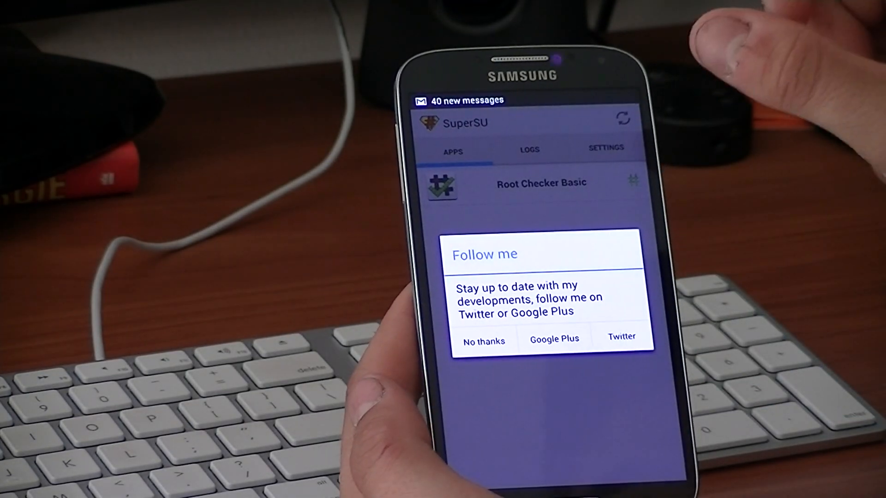